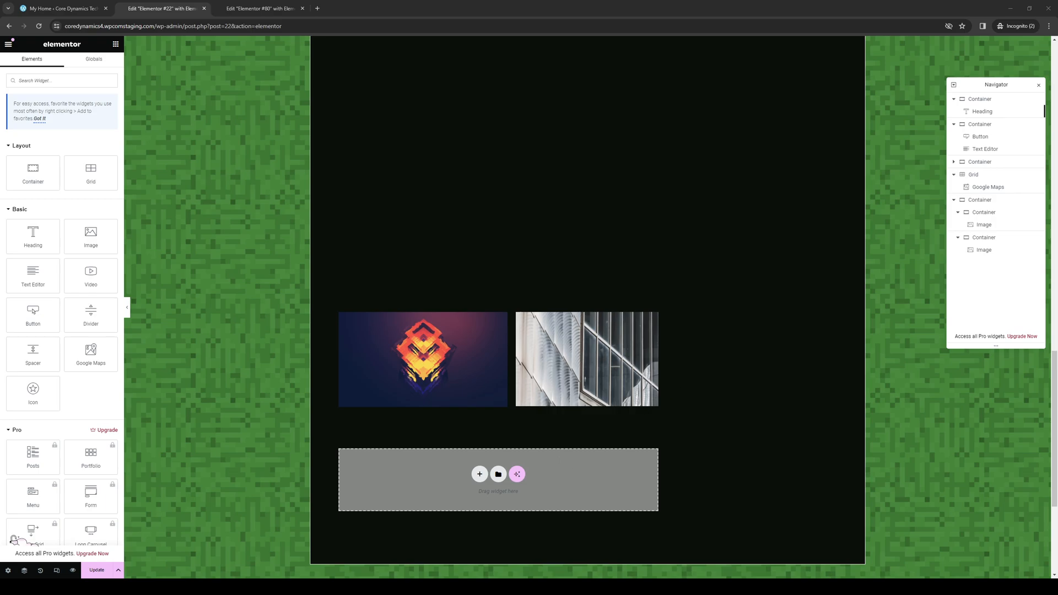
mouse_move(448, 310)
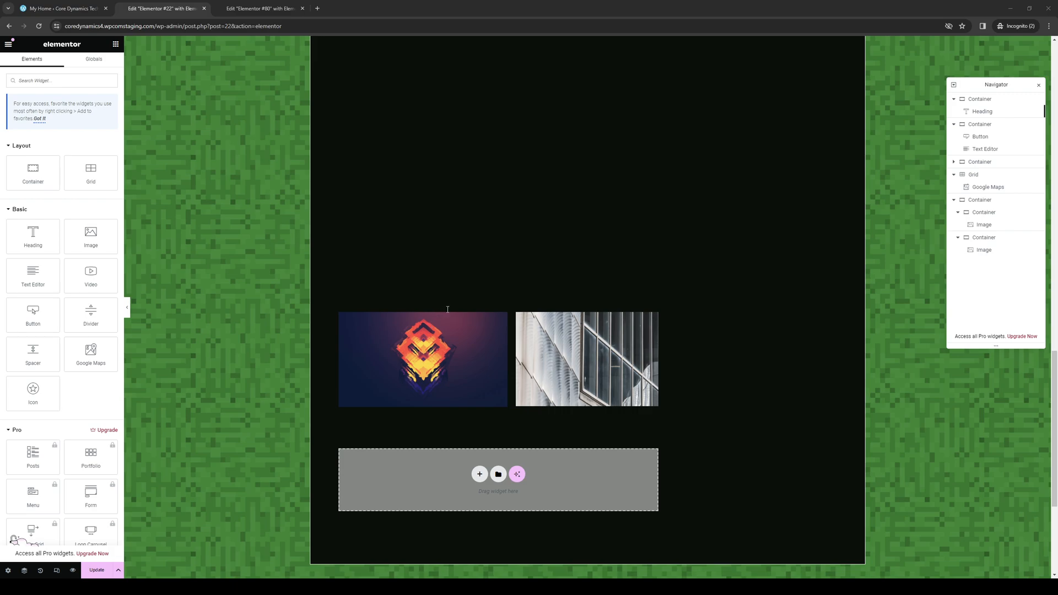
mouse_move(638, 174)
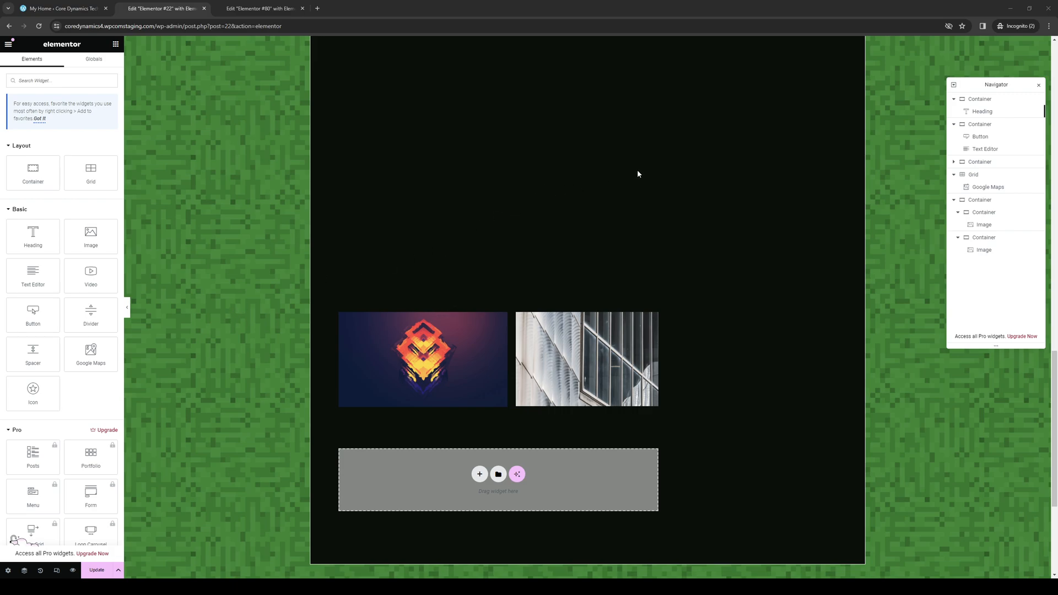
mouse_move(447, 313)
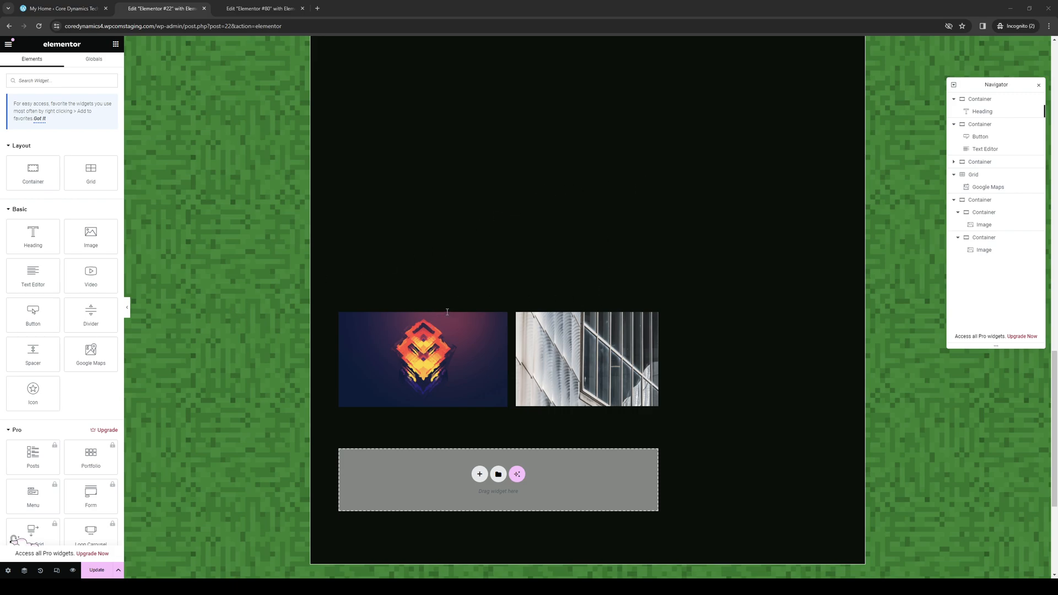
mouse_move(469, 302)
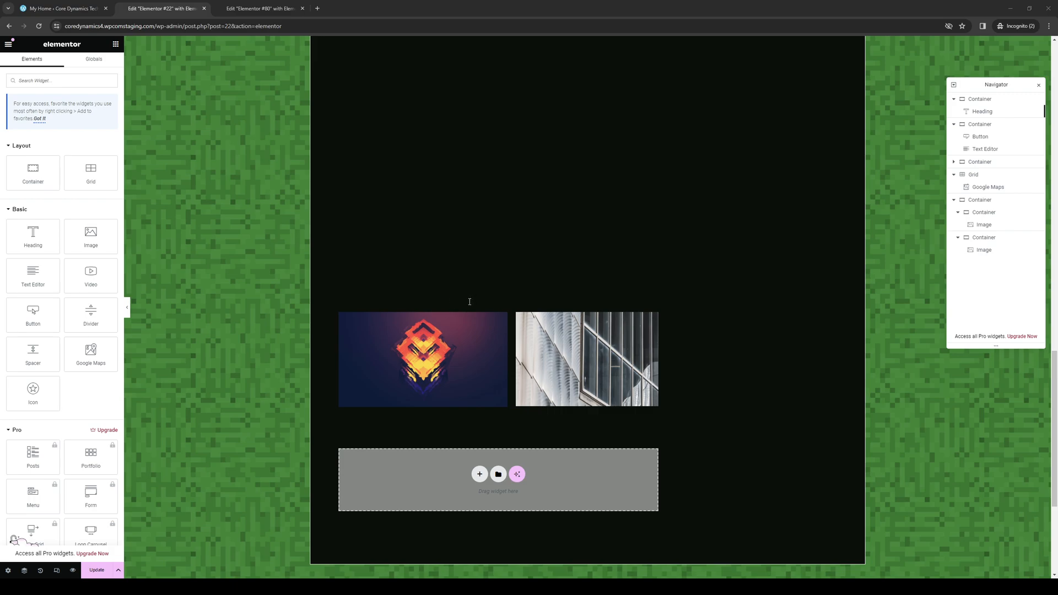
mouse_move(367, 373)
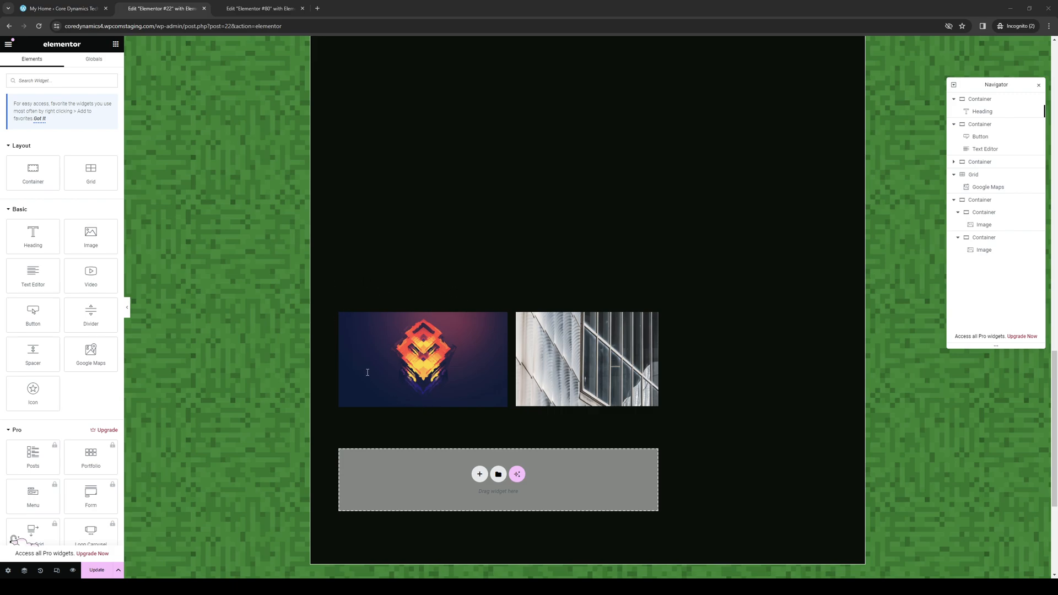
mouse_move(233, 146)
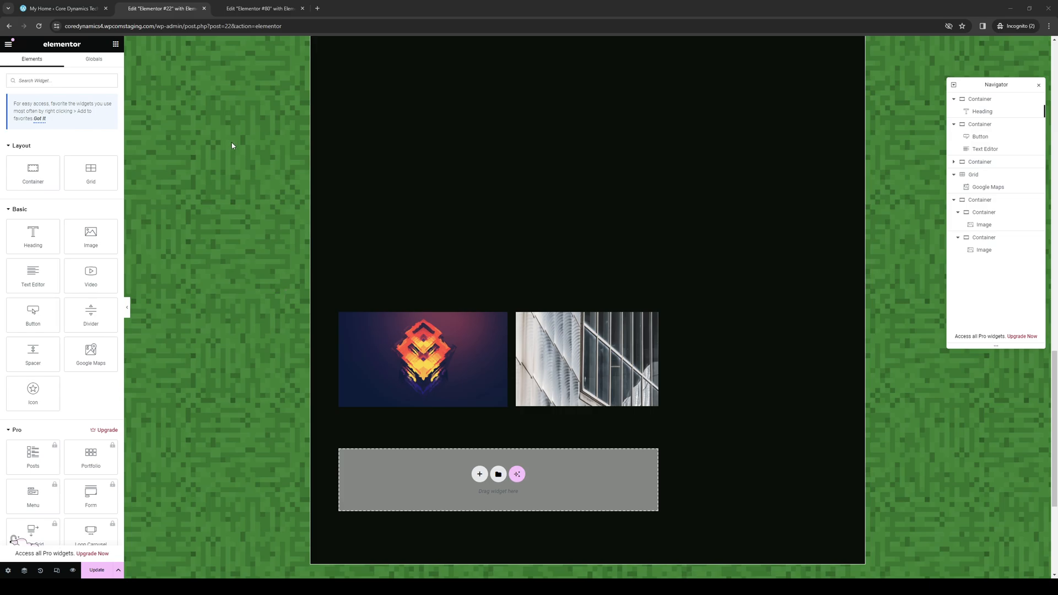
- Switch from the WordPress.com home tab back to the Elementor editor showing the page structure
left_click(66, 9)
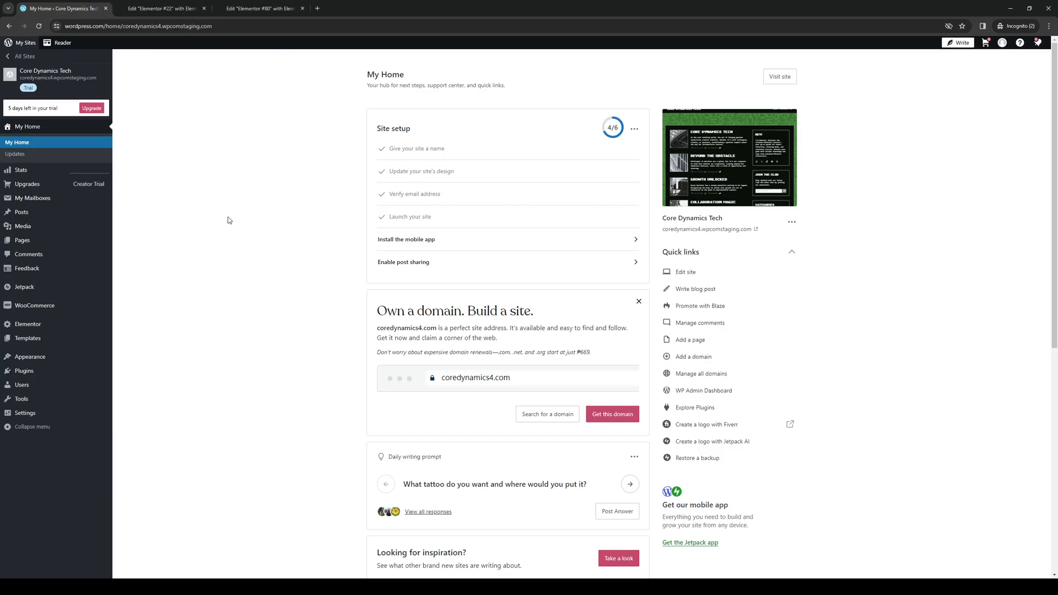
mouse_move(242, 259)
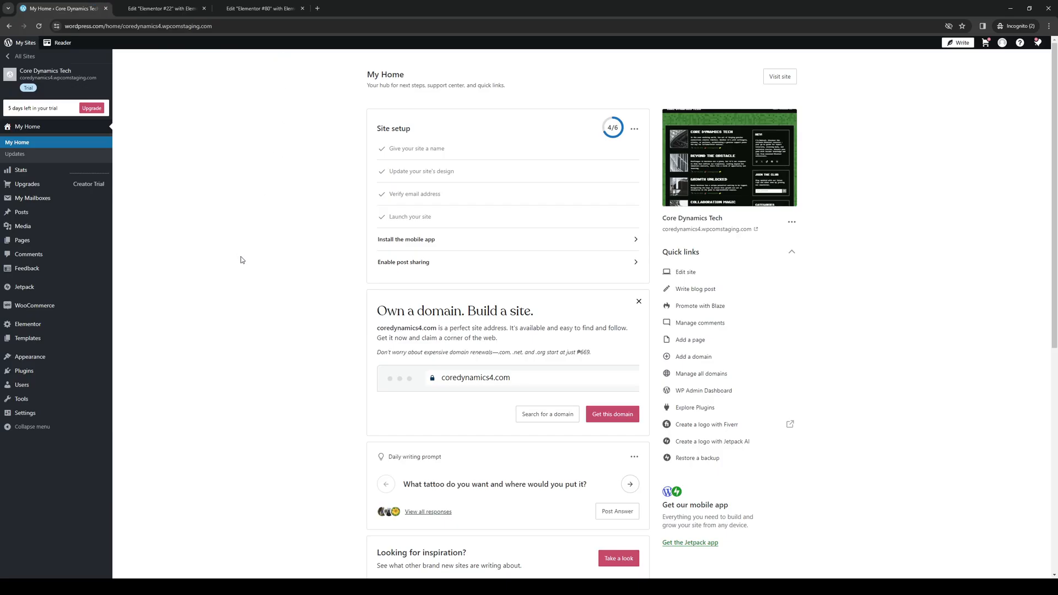
mouse_move(341, 370)
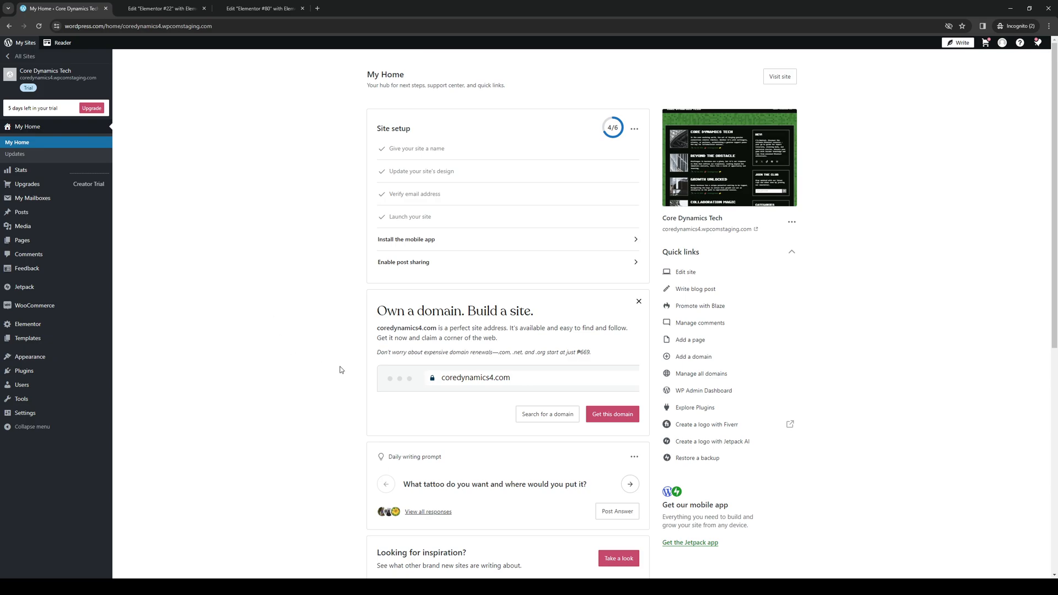
mouse_move(563, 271)
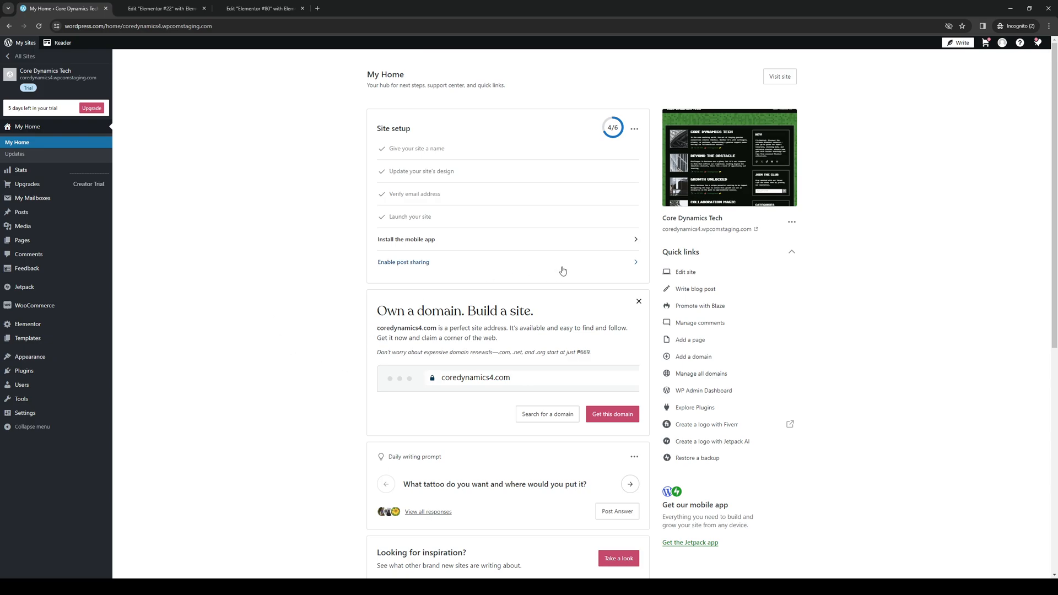
mouse_move(81, 359)
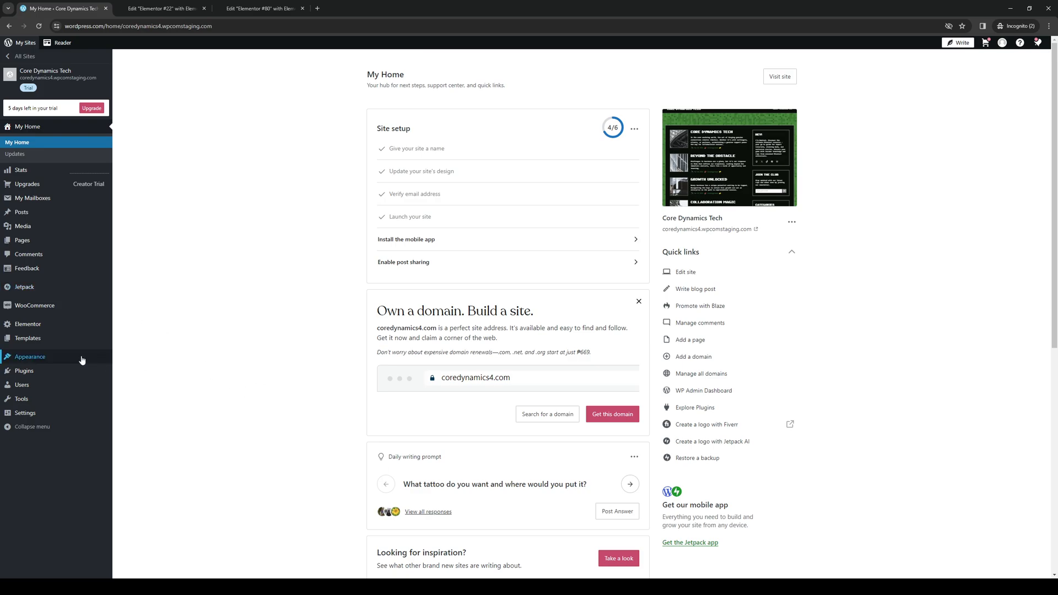
left_click(30, 357)
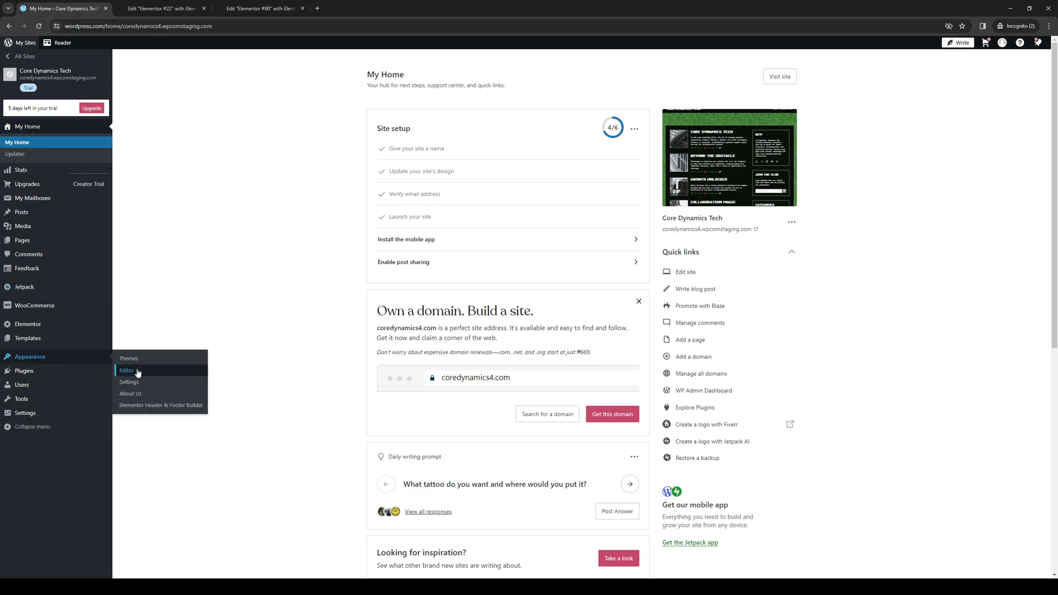
mouse_move(36, 226)
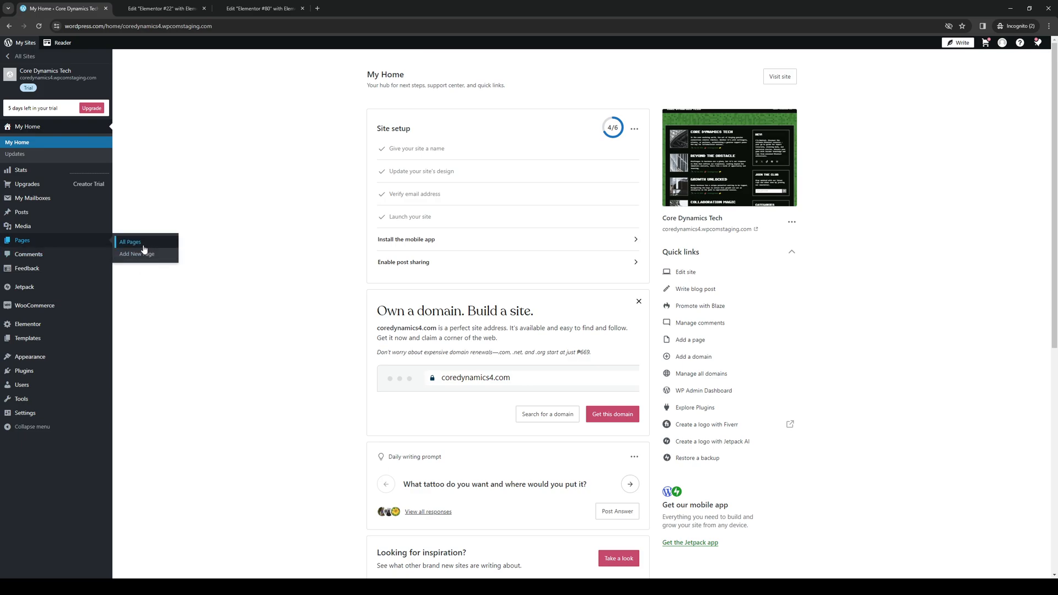
mouse_move(278, 249)
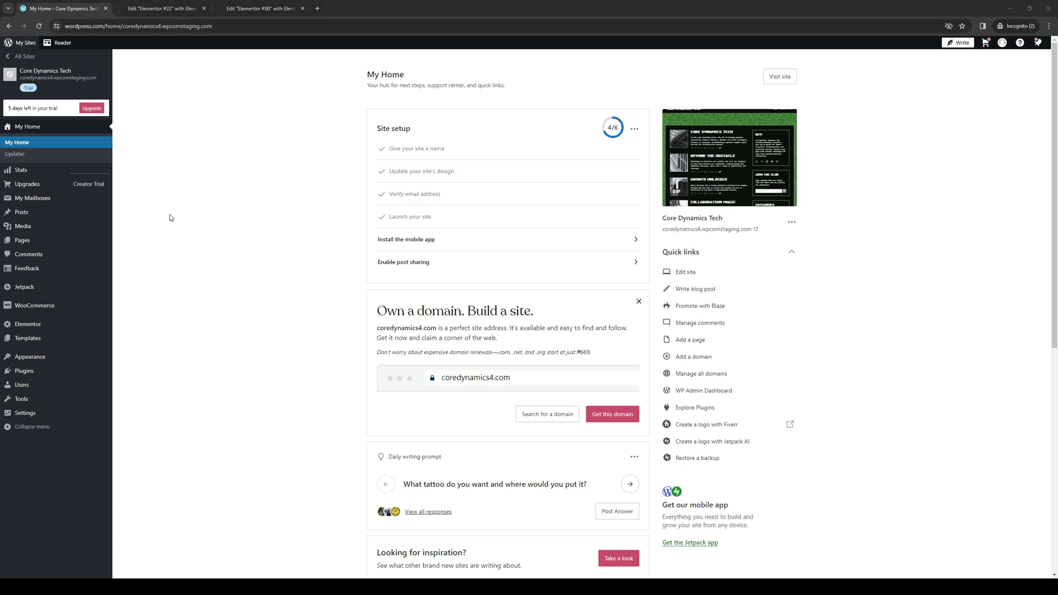
left_click(166, 9)
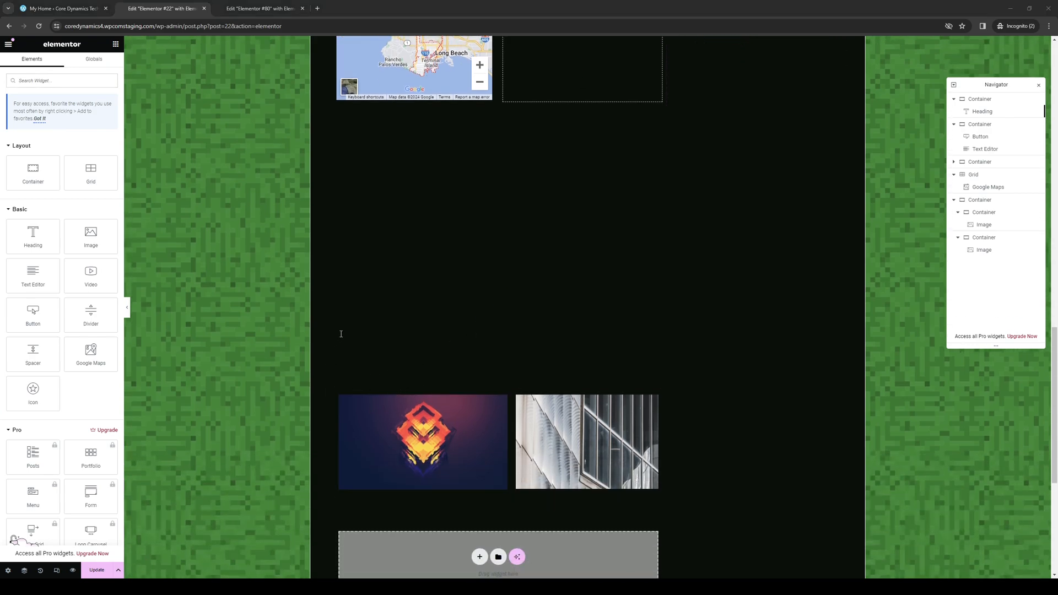
mouse_move(203, 320)
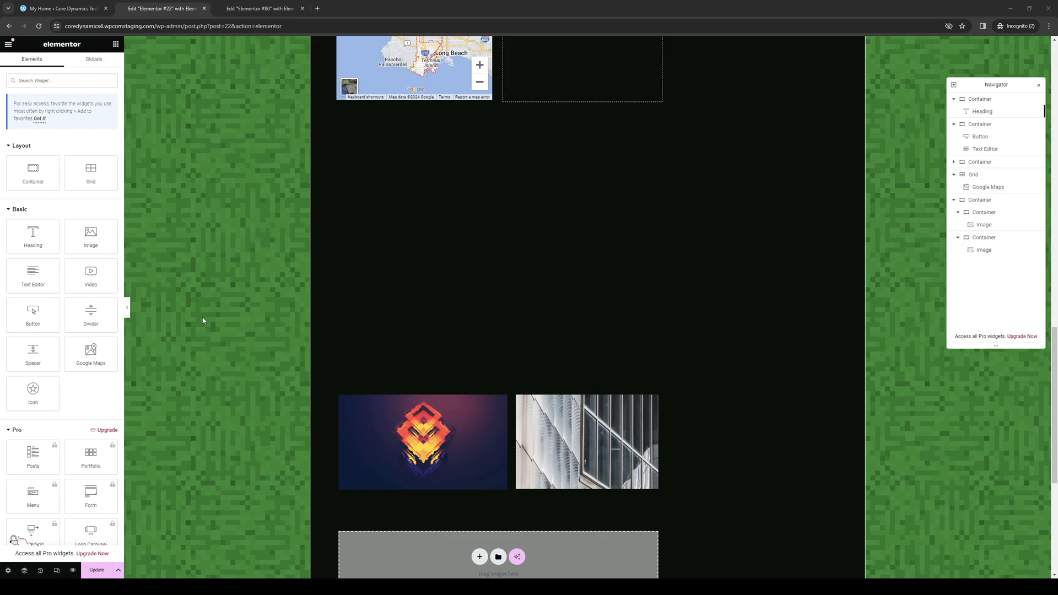
mouse_move(364, 368)
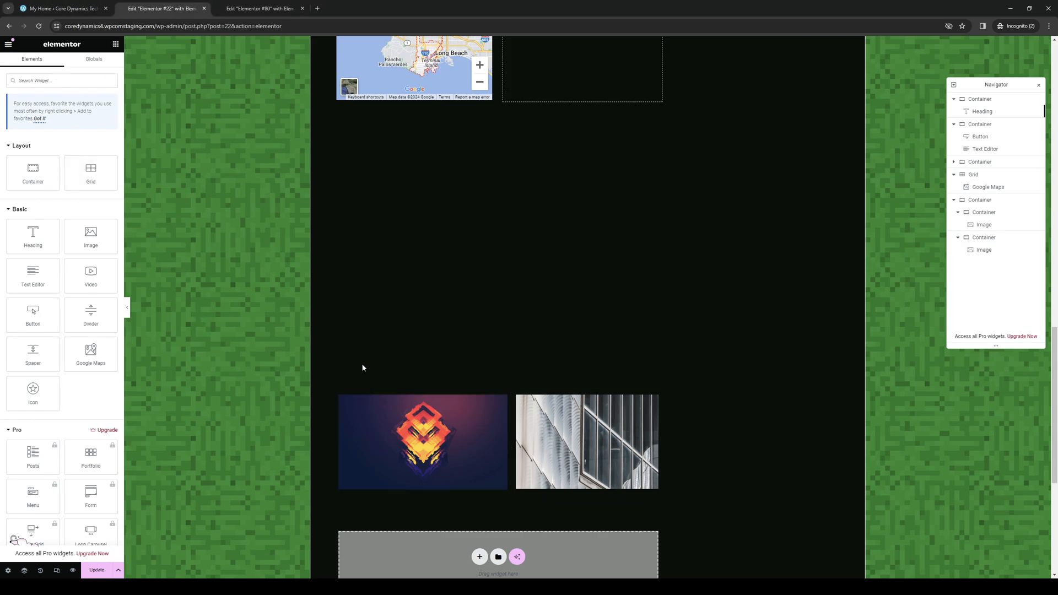
left_click(586, 442)
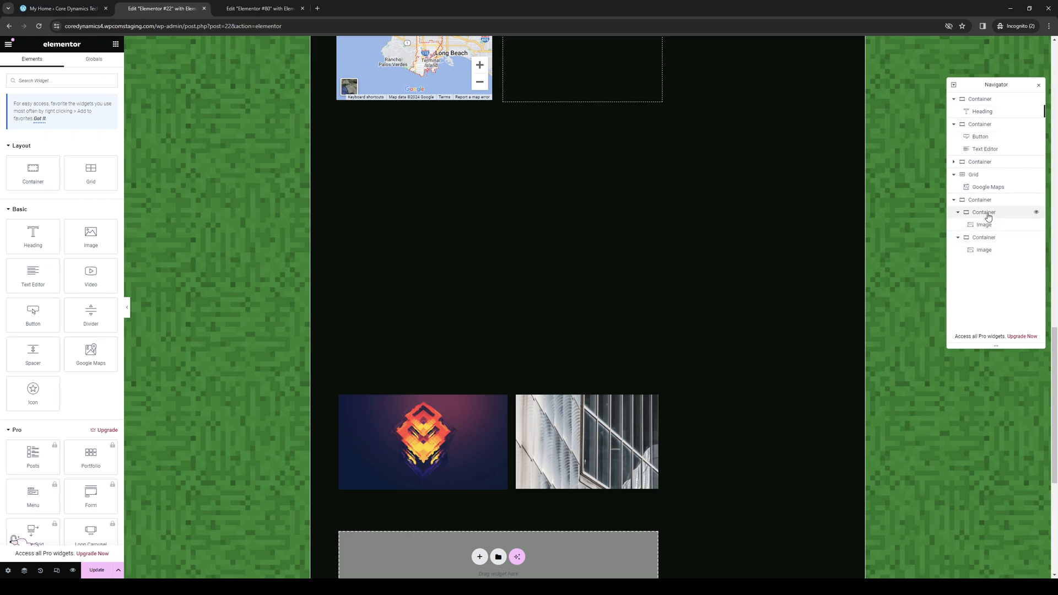
- Remove the right image's inner Container via the Navigator context menu, leaving one image
left_click(983, 225)
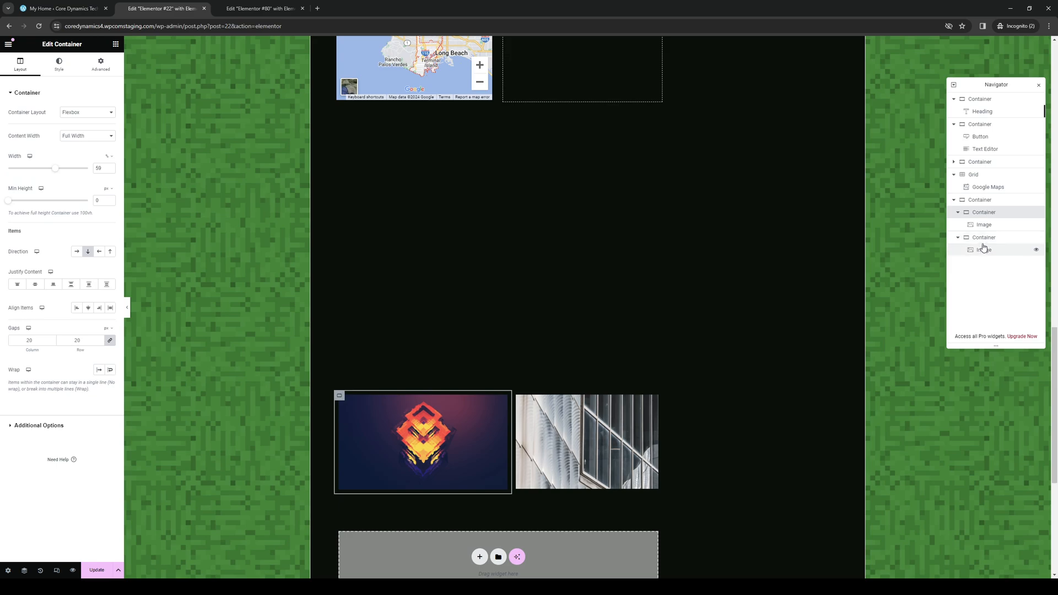
left_click(983, 237)
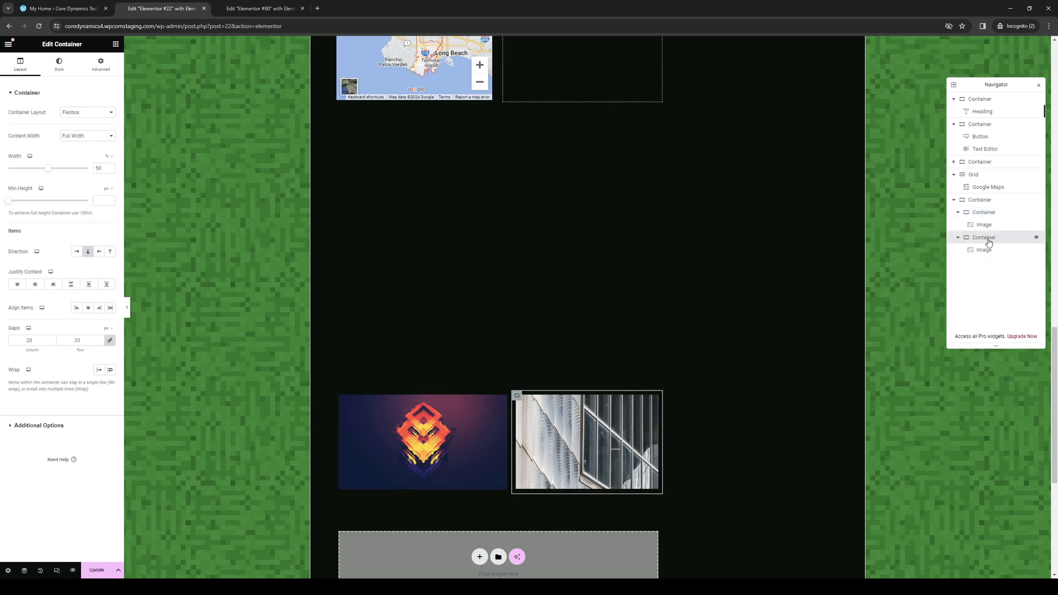
right_click(983, 237)
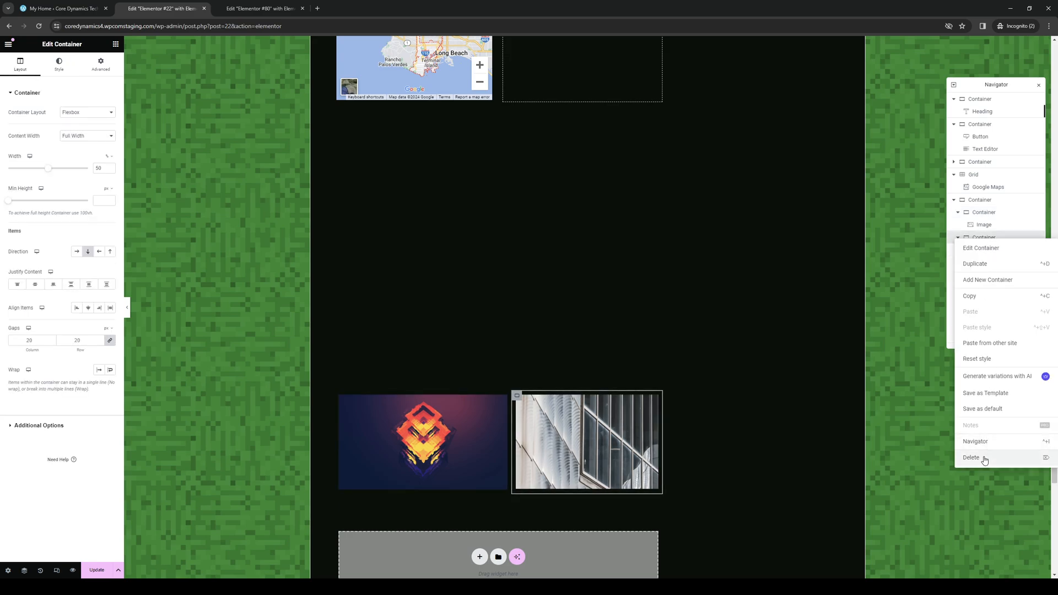
left_click(970, 457)
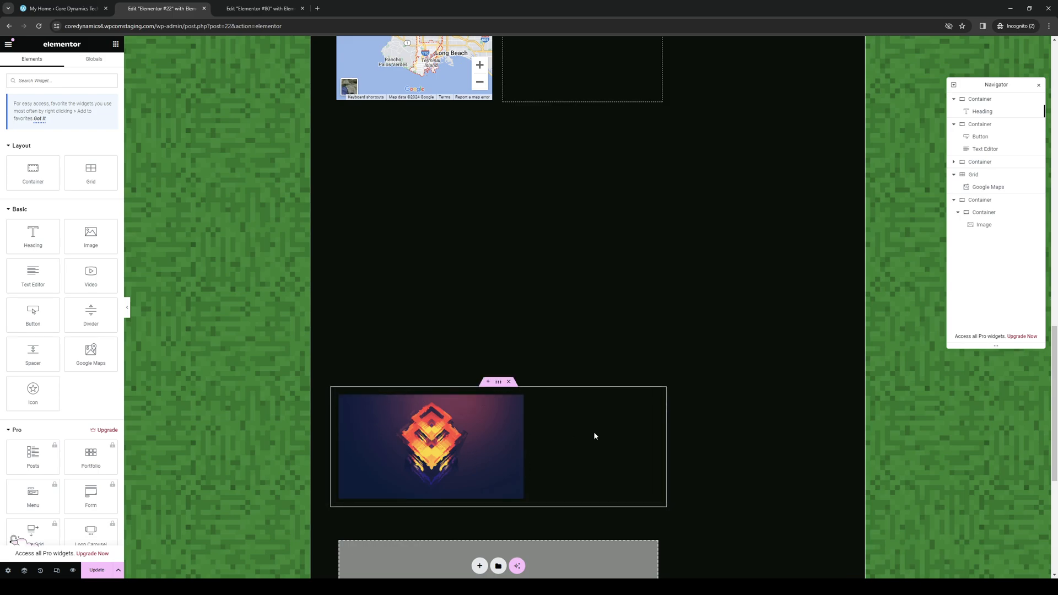
mouse_move(532, 441)
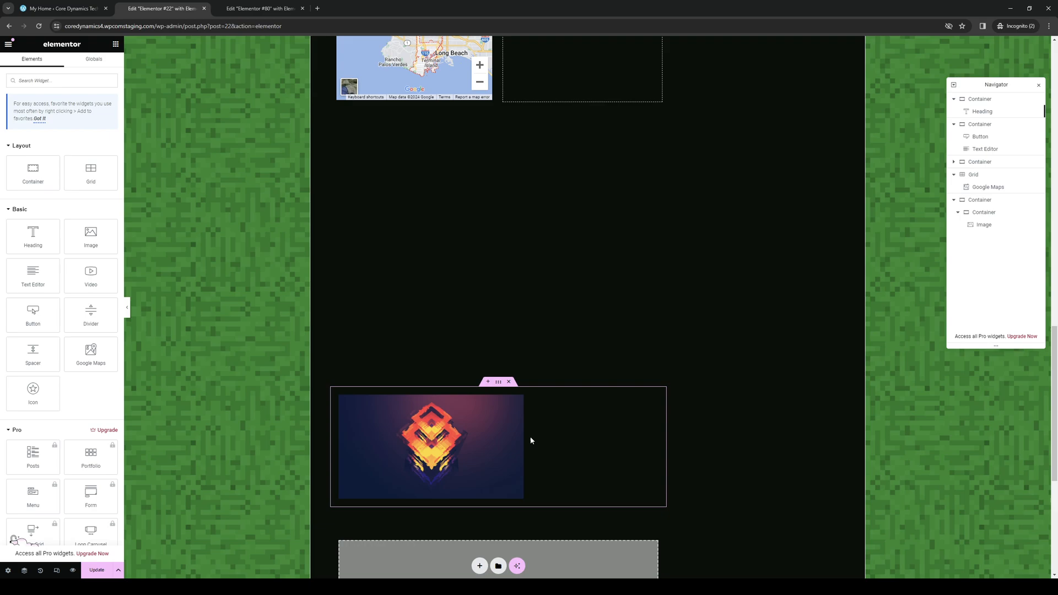
mouse_move(560, 419)
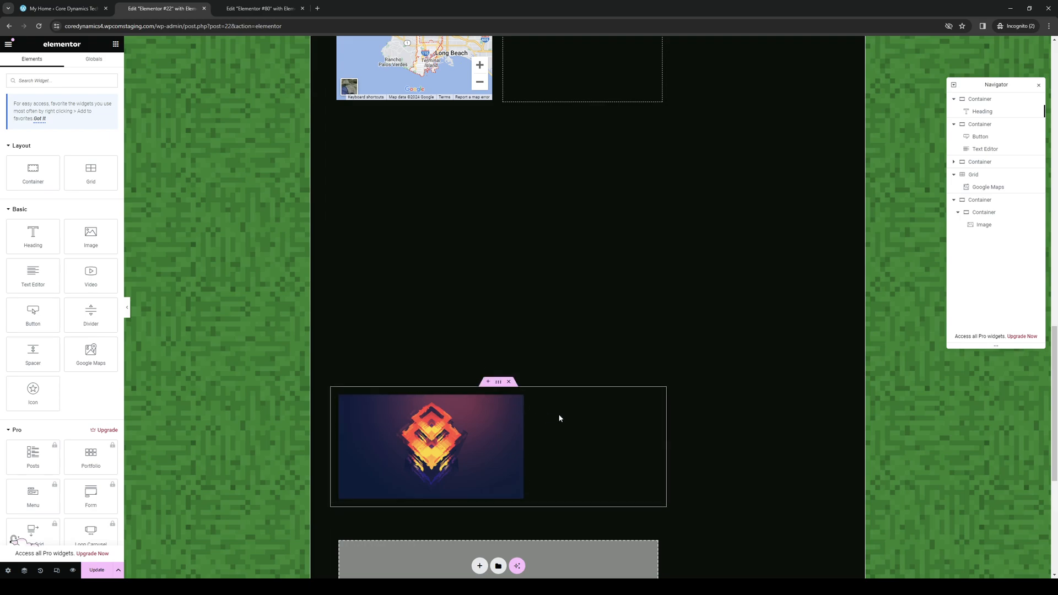
mouse_move(509, 389)
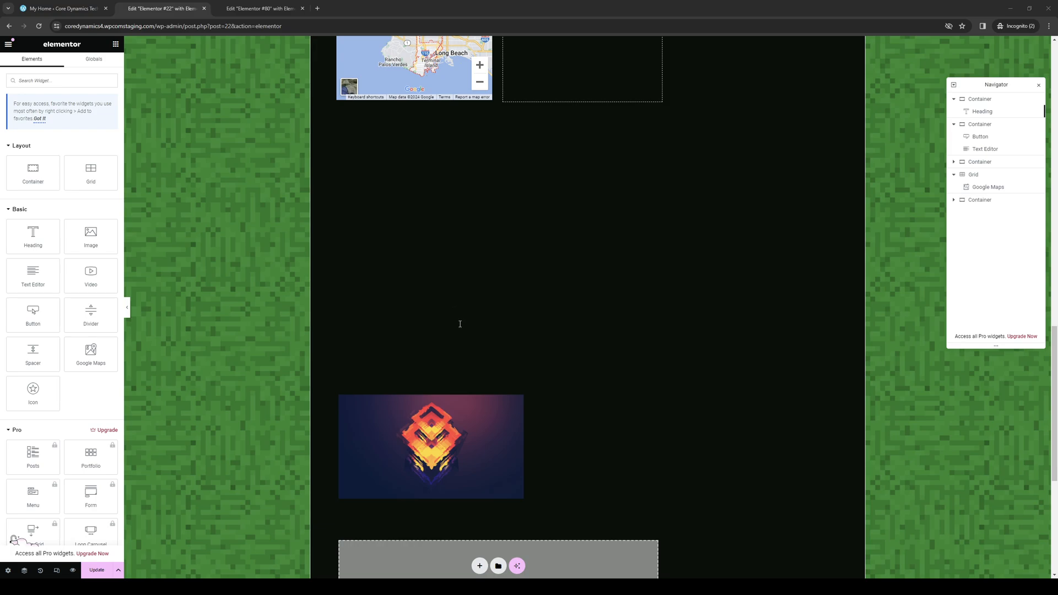
mouse_move(493, 342)
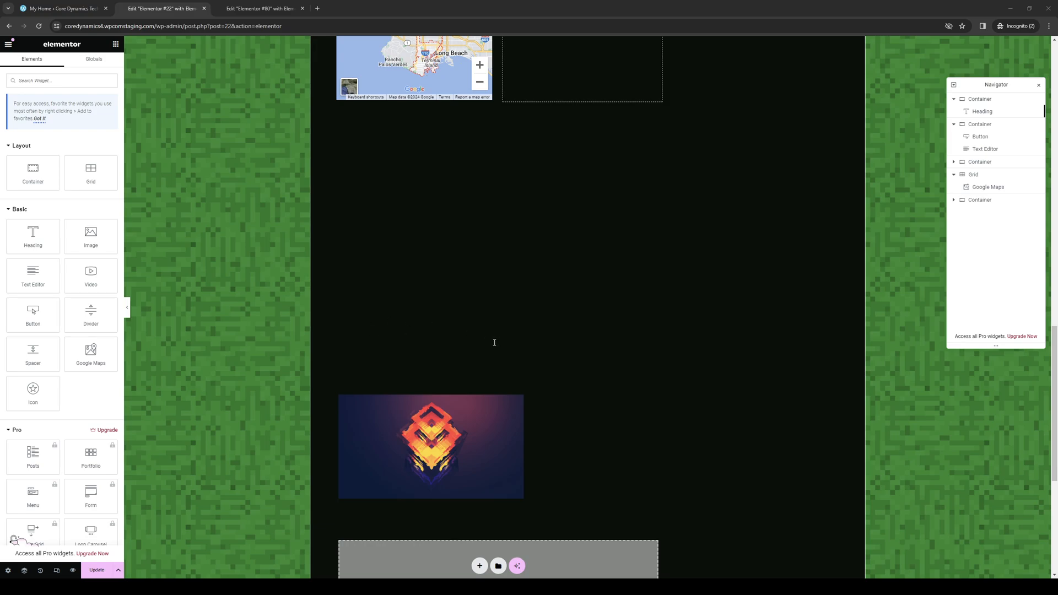
mouse_move(478, 339)
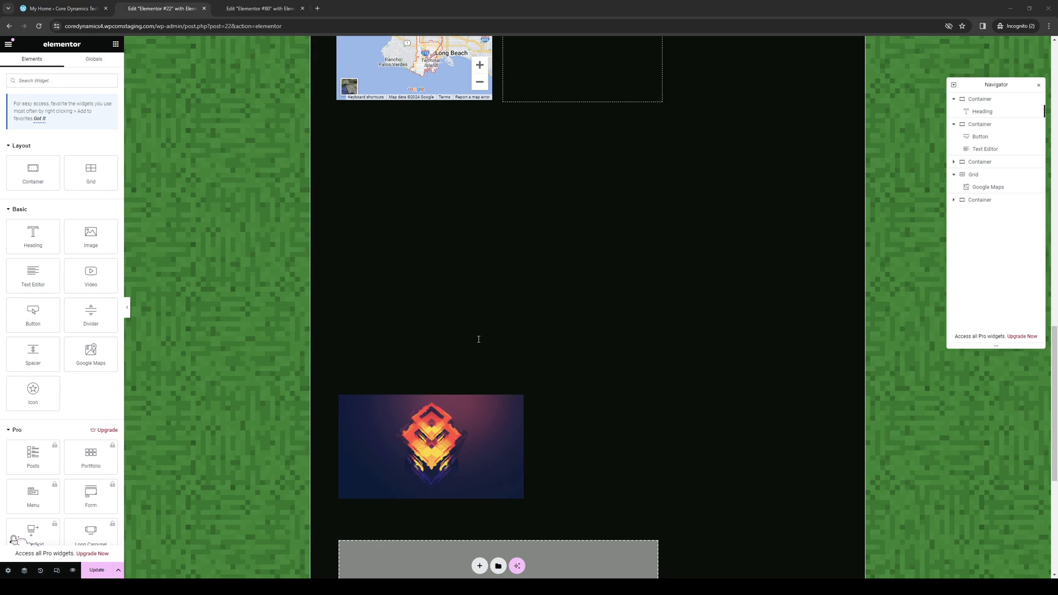
mouse_move(637, 395)
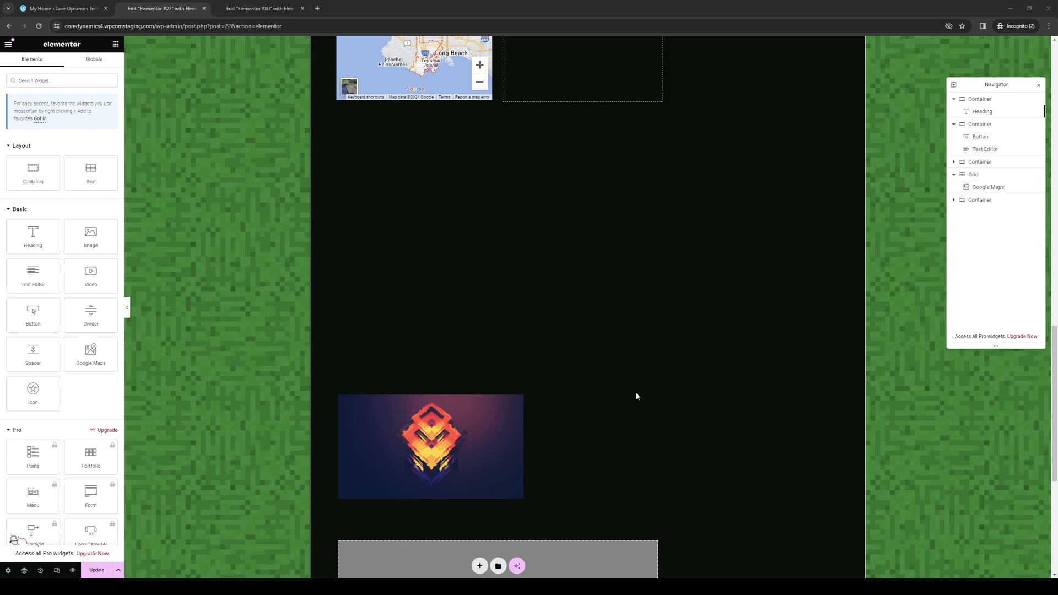